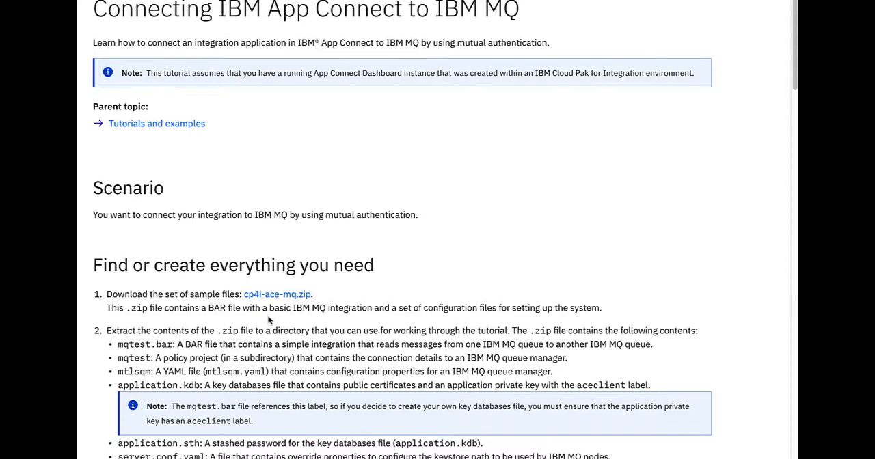
# Review the tutorial's file list and highlight the mtlsqm YAML file description.
pyautogui.scroll(-3)
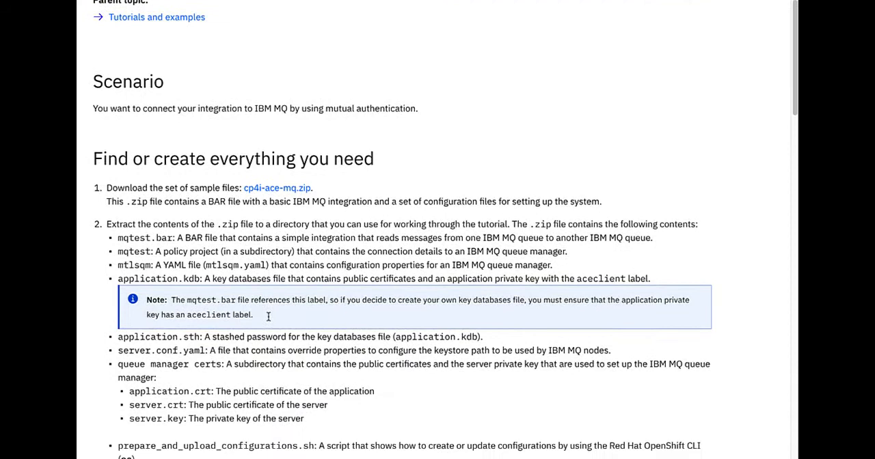
pyautogui.scroll(-3)
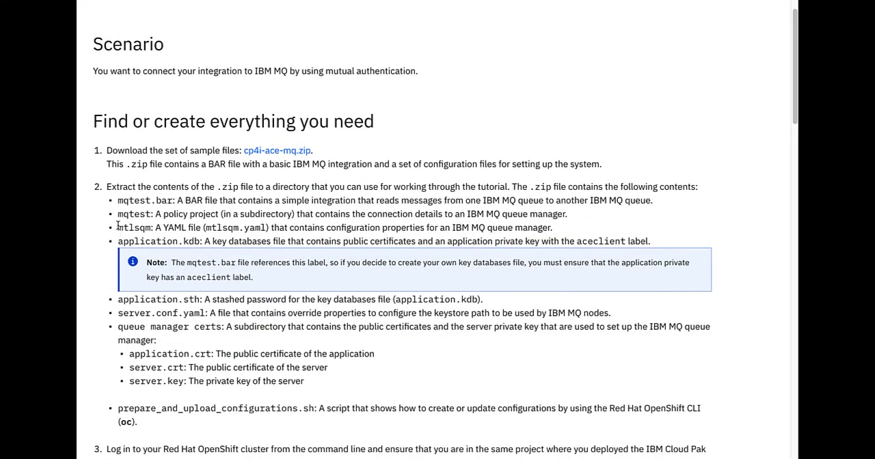
pyautogui.moveTo(117, 227); pyautogui.dragTo(424, 227)
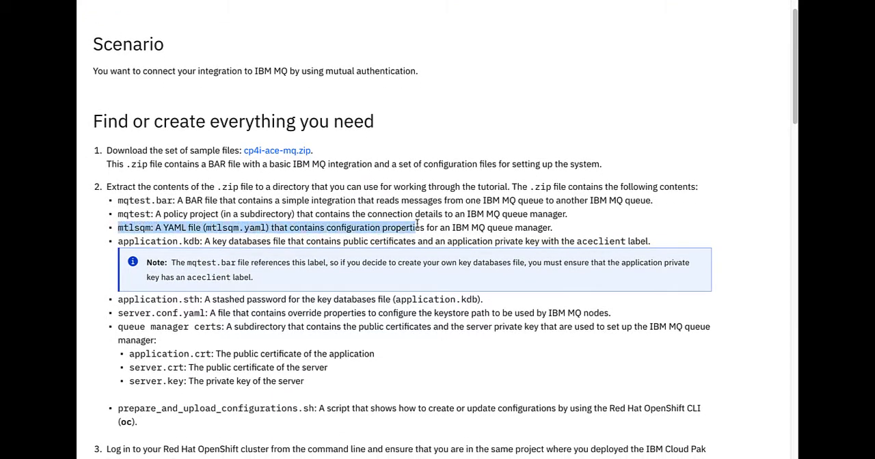
pyautogui.moveTo(417, 227); pyautogui.dragTo(552, 227)
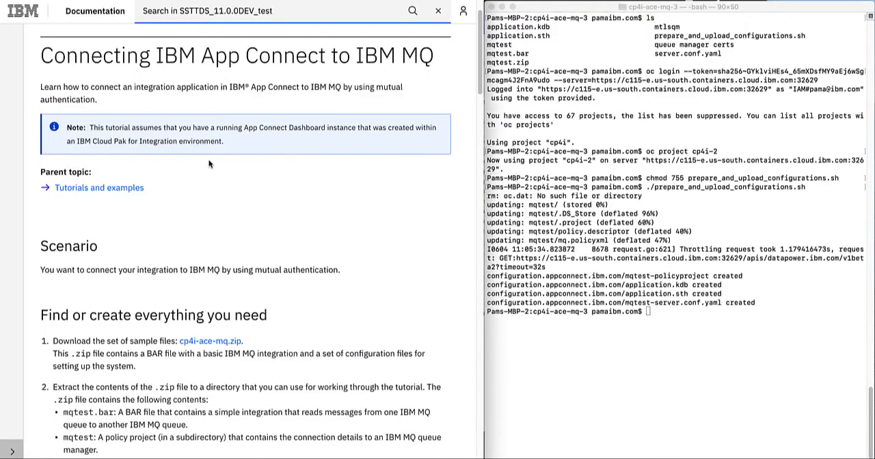
# Reach the oc create secret commands and copy the TLS secret command for Terminal.
pyautogui.scroll(-3)
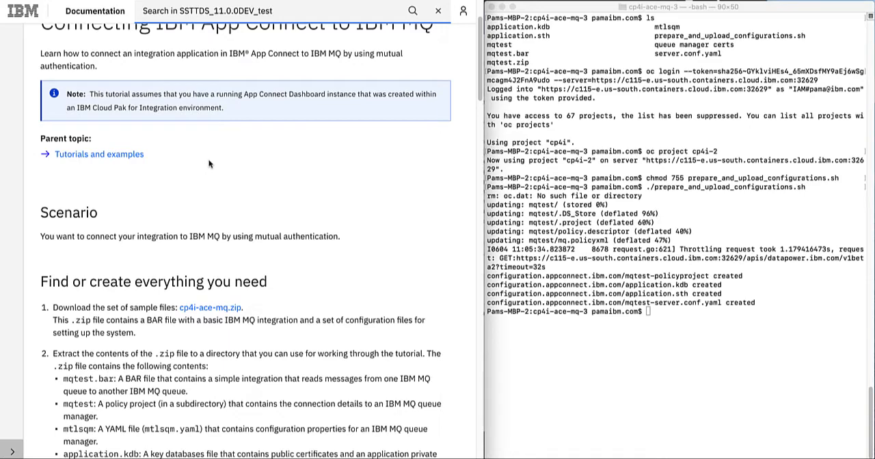
pyautogui.scroll(-3)
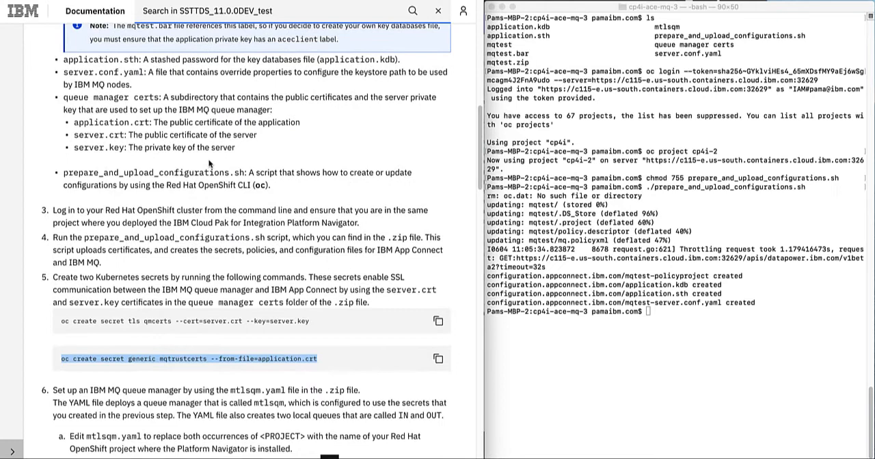
pyautogui.scroll(-3)
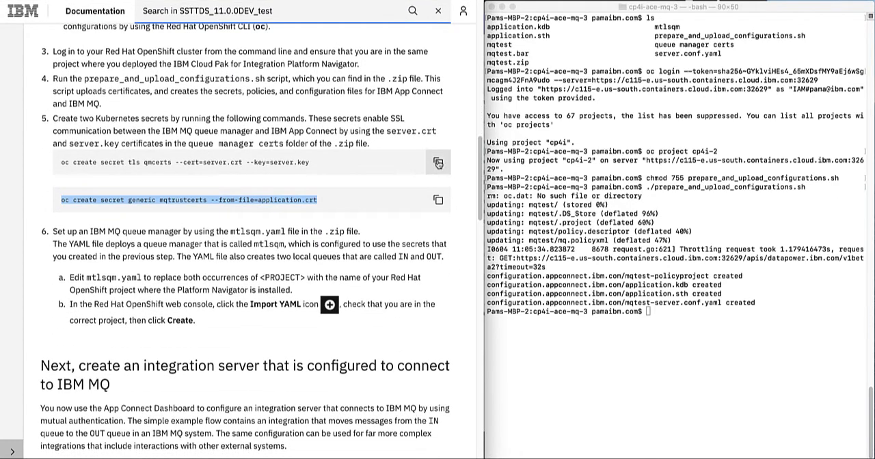
pyautogui.click(437, 163)
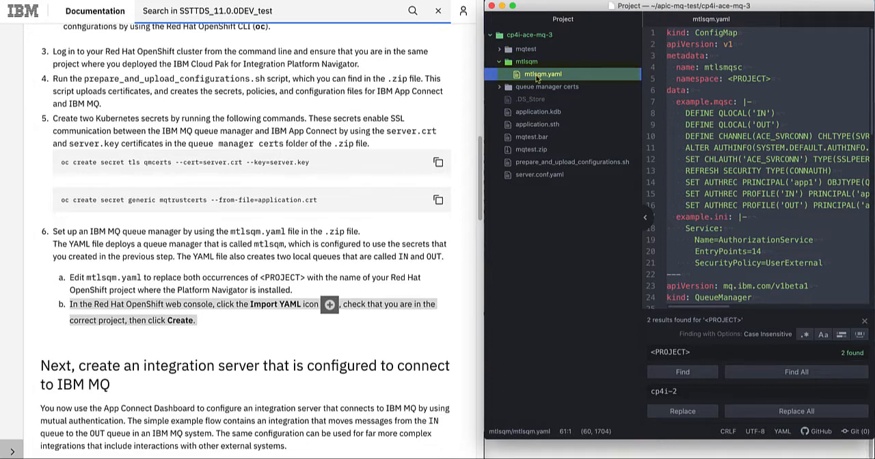
pyautogui.moveTo(632, 268)
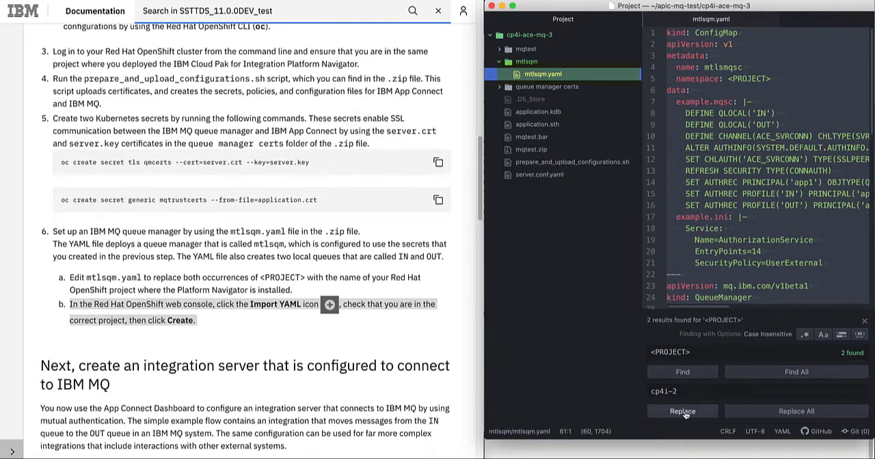
# Replace the <PROJECT> placeholder in mtlsqm.yaml with cp4i-2.
pyautogui.click(682, 411)
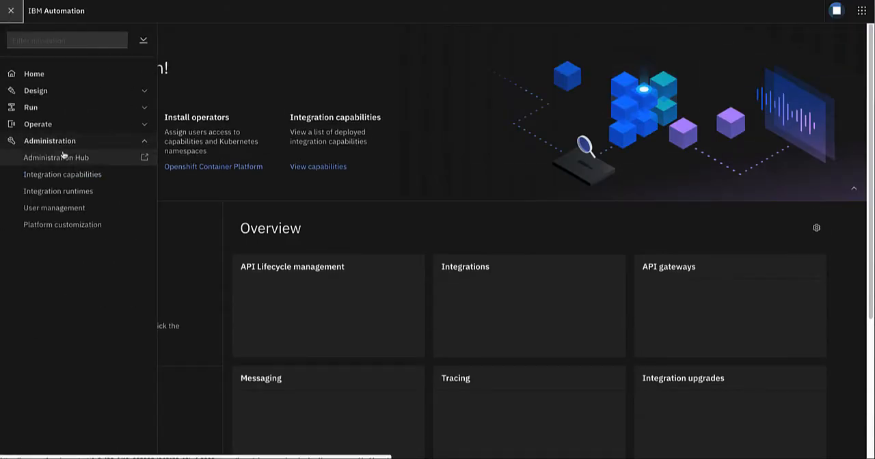
# From Integration runtimes, manage the mtlsqm queue manager and view its local queues.
pyautogui.click(11, 11)
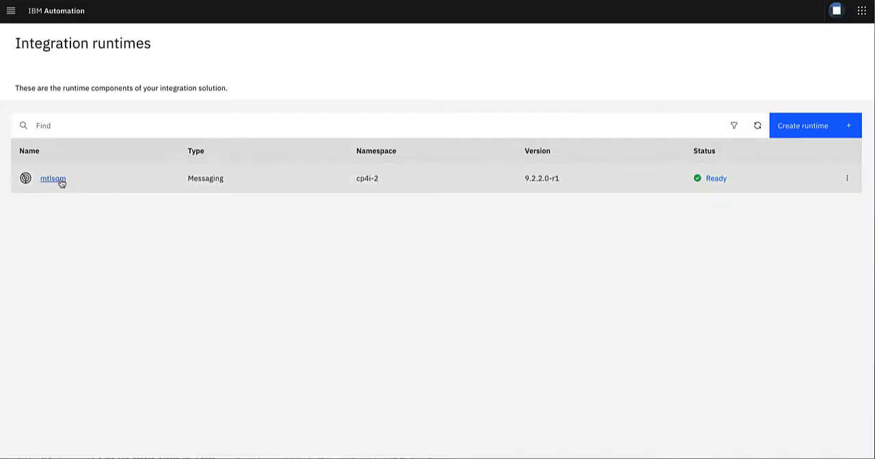
pyautogui.click(49, 178)
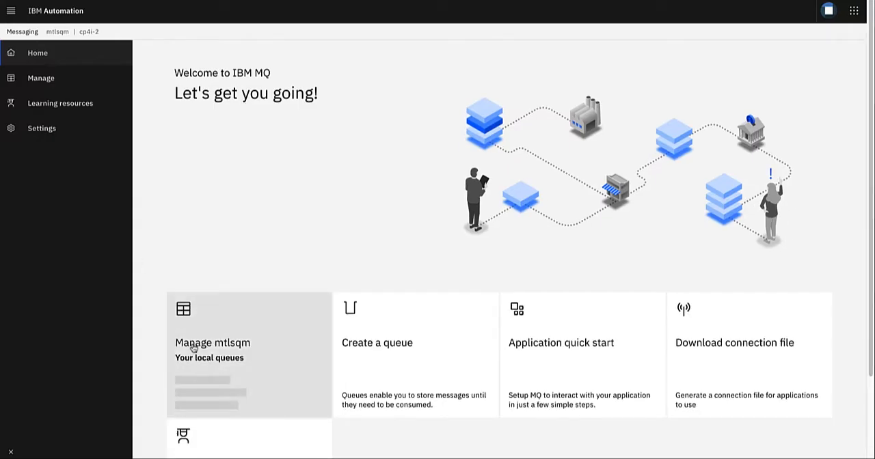
pyautogui.click(212, 342)
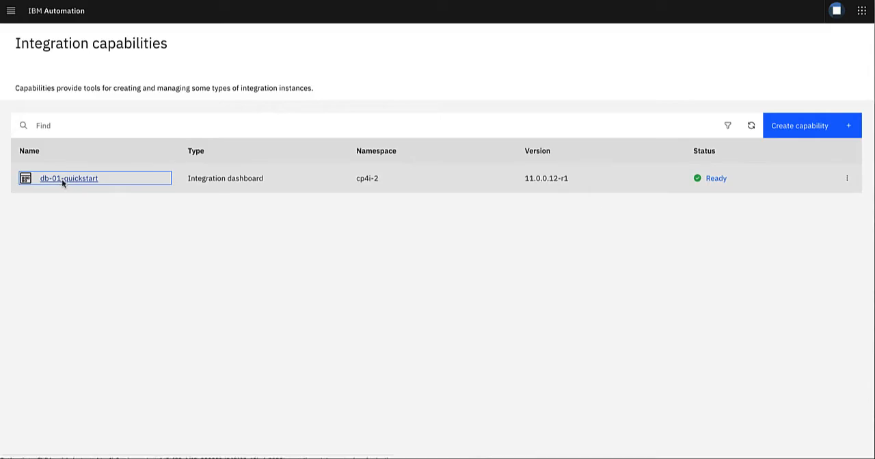
# In db-01-quickstart, create a quick start toolkit integration server with mqtest.bar uploaded.
pyautogui.click(67, 178)
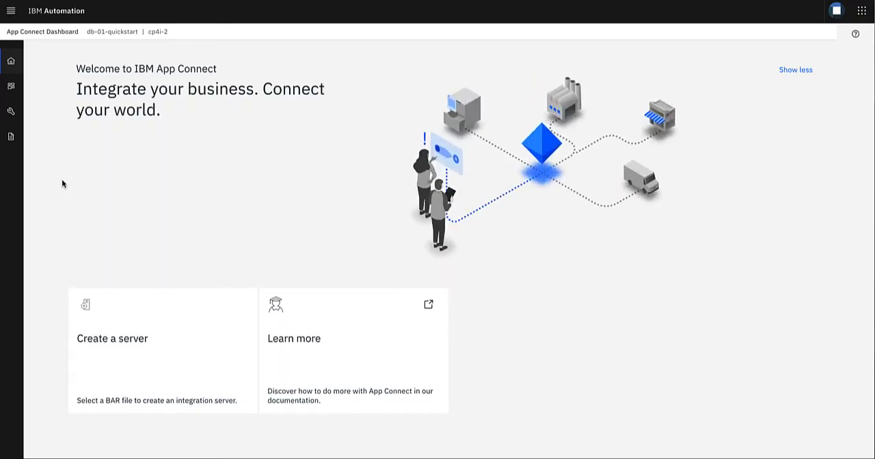
pyautogui.click(112, 339)
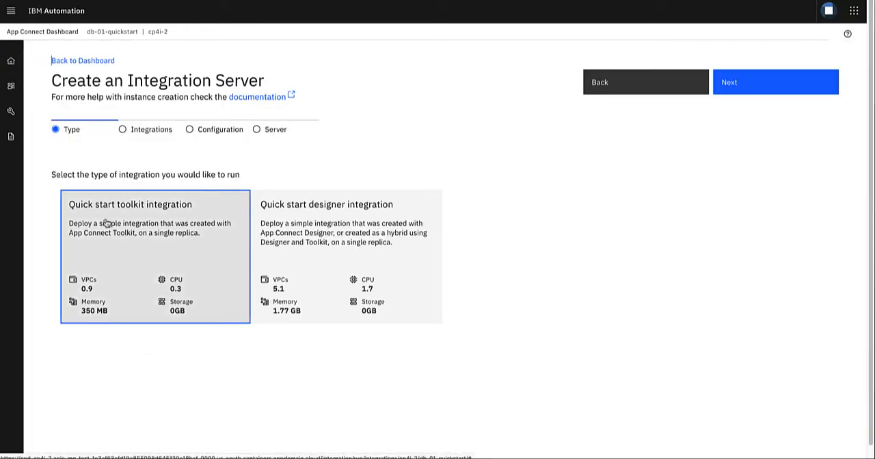
pyautogui.click(775, 82)
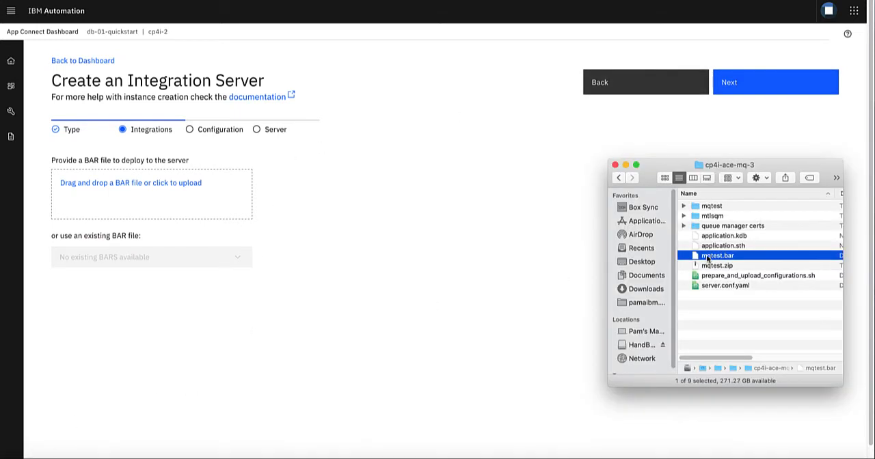
pyautogui.moveTo(716, 254); pyautogui.dragTo(151, 194)
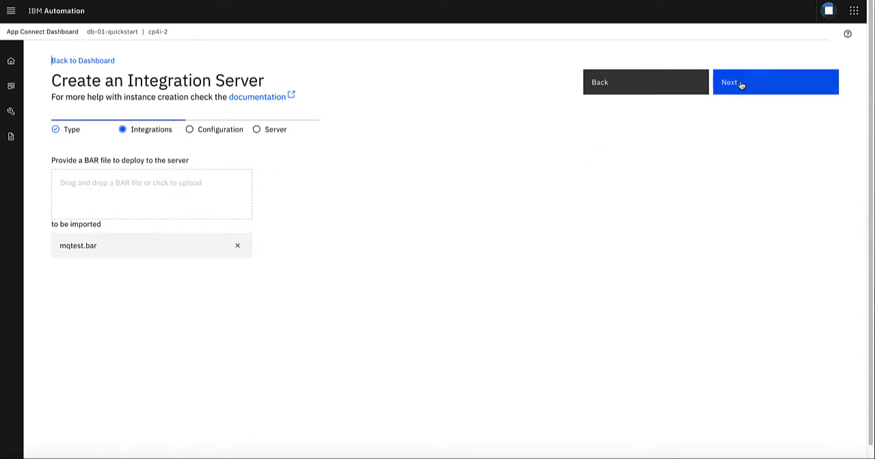
pyautogui.click(775, 82)
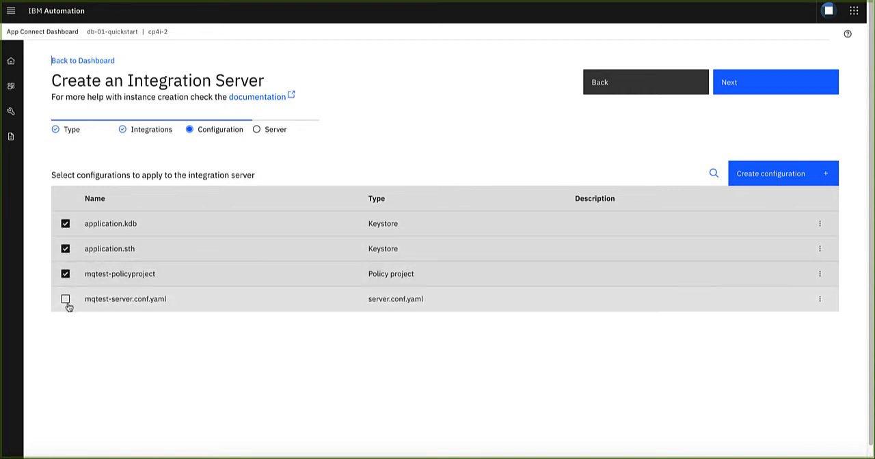
# Add the mqtest-server.conf.yaml configuration and continue to the mqtest server details.
pyautogui.click(66, 298)
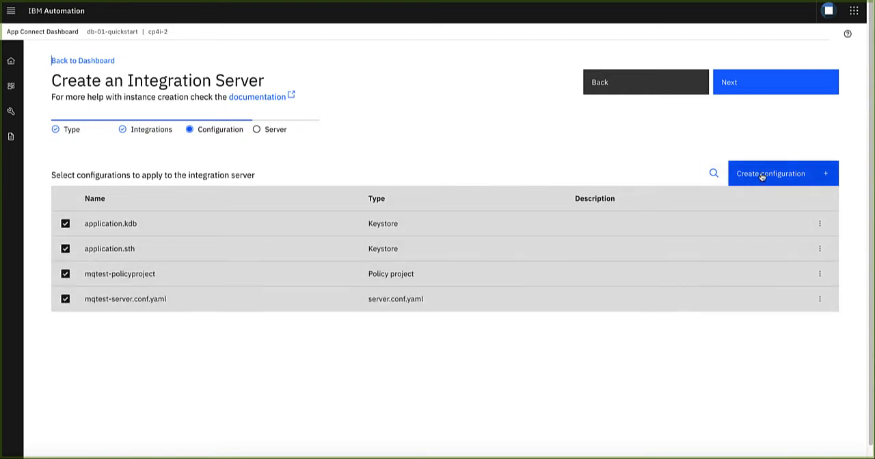
pyautogui.click(775, 82)
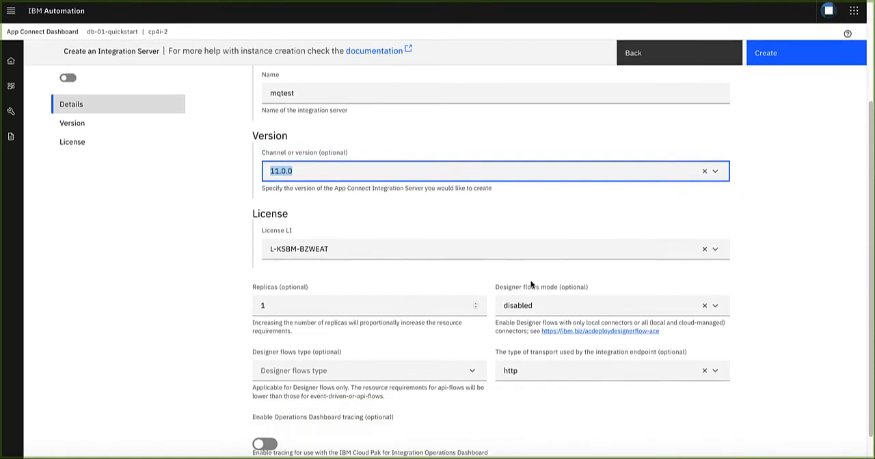
pyautogui.scroll(-3)
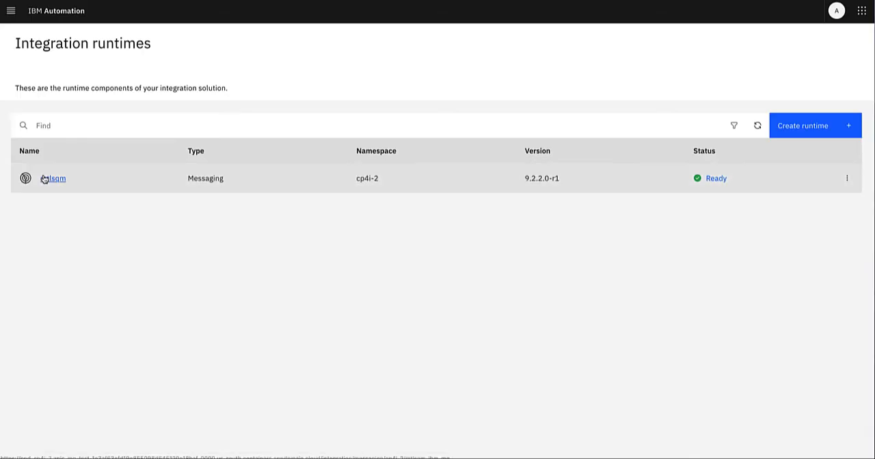
# Put a test2 message onto the IN queue of the mtlsqm queue manager.
pyautogui.click(55, 178)
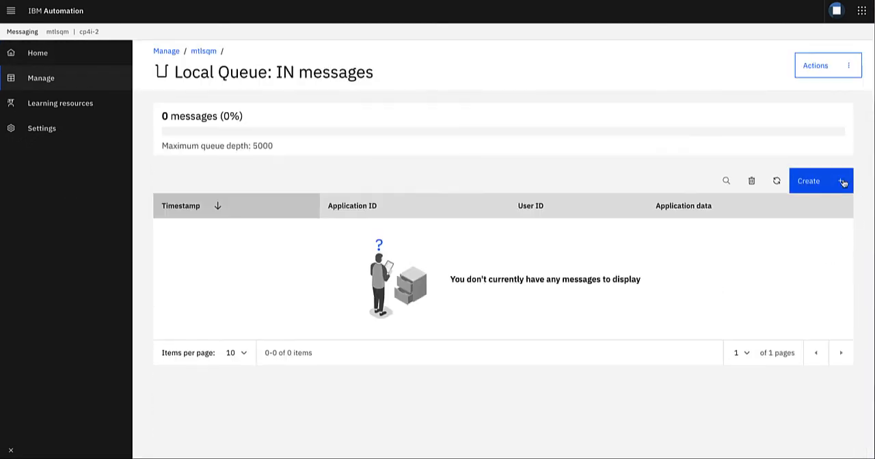
pyautogui.click(809, 181)
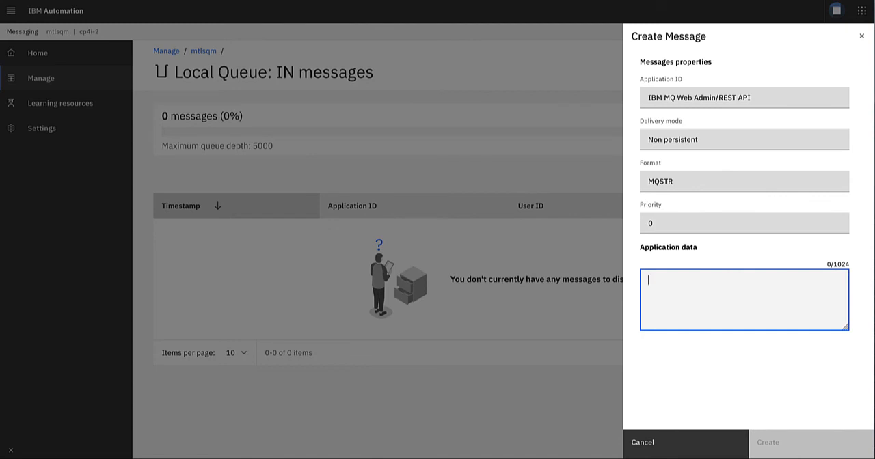
pyautogui.write('test2')
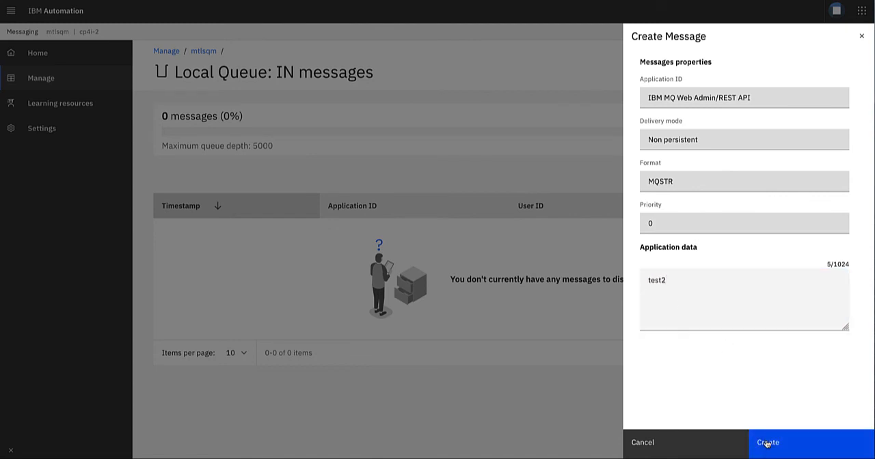
pyautogui.click(769, 443)
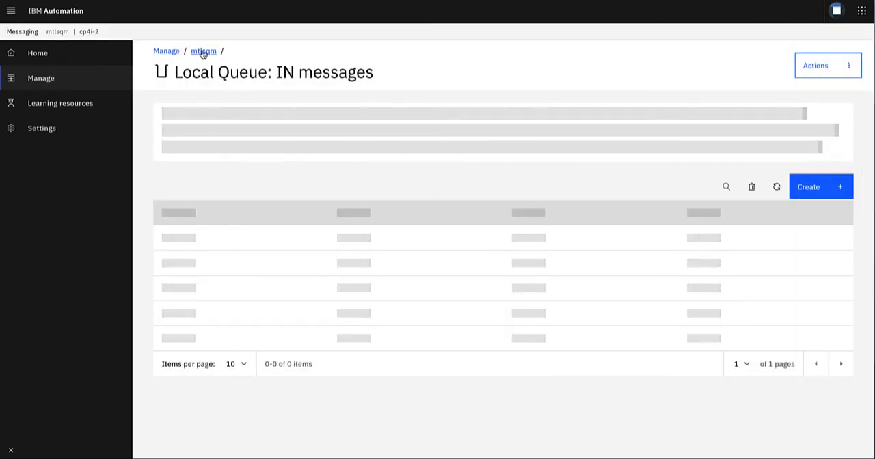
# Check the OUT queue now holds test1 and test2 and view test2's details.
pyautogui.click(202, 52)
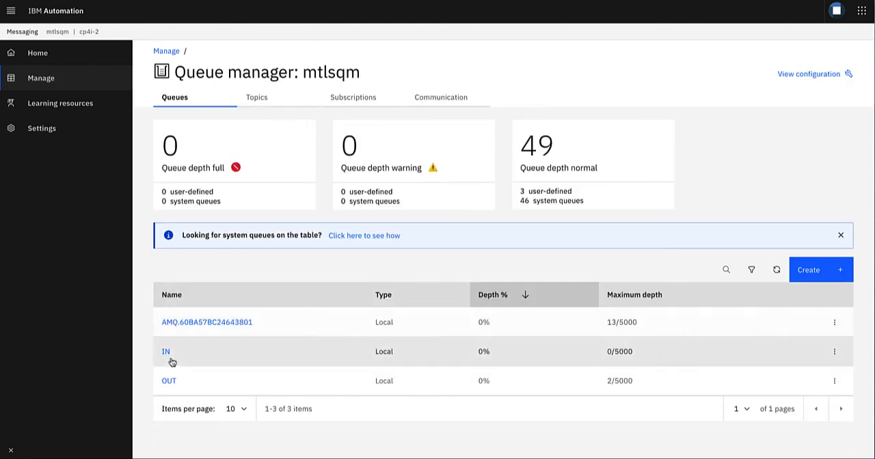
pyautogui.click(168, 380)
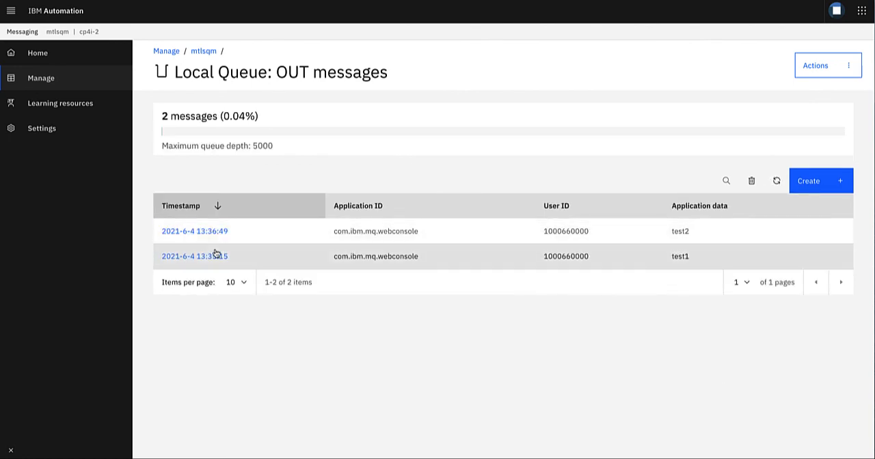
pyautogui.click(194, 231)
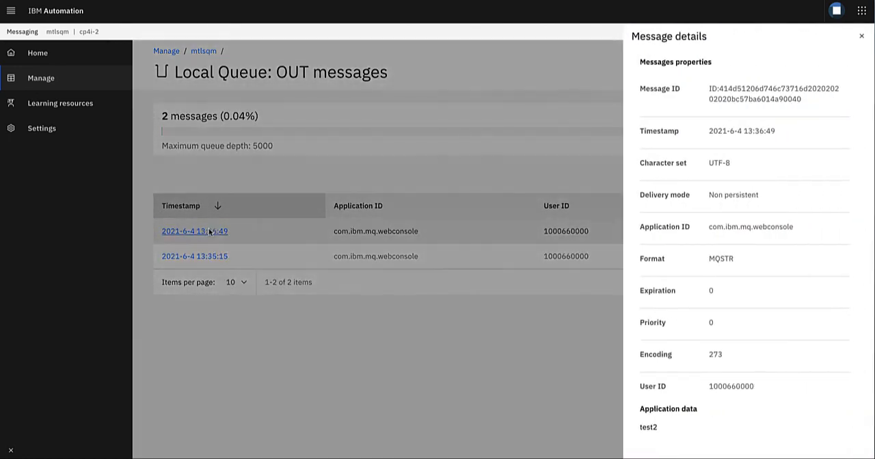